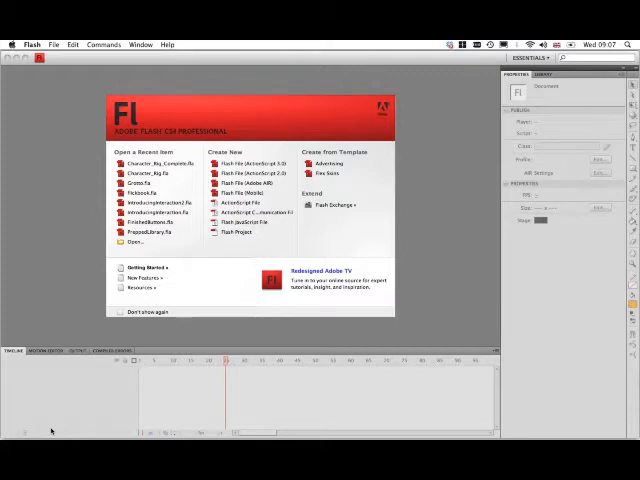
{"action": "mouse_move", "coordinate": [134, 200]}
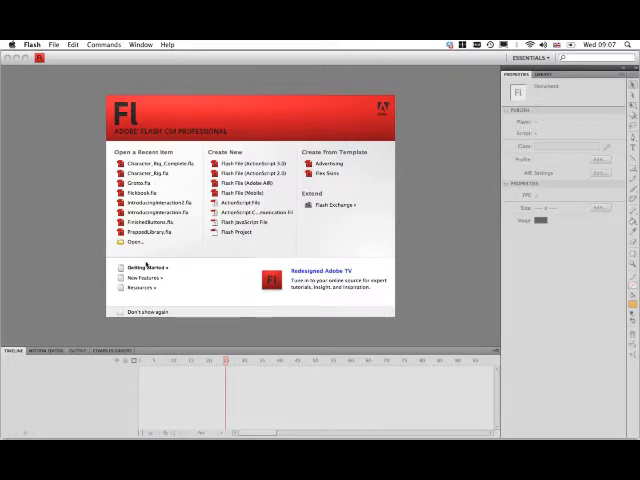
{"action": "mouse_move", "coordinate": [136, 242]}
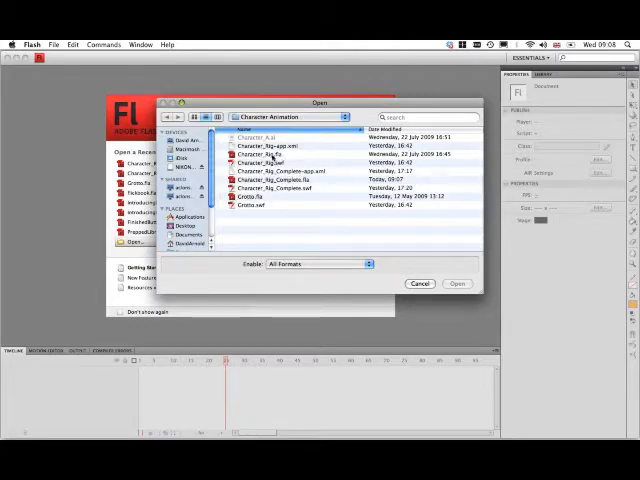
Step: Load the character rig FLA from the Character Animation folder
{"action": "left_click", "coordinate": [456, 284]}
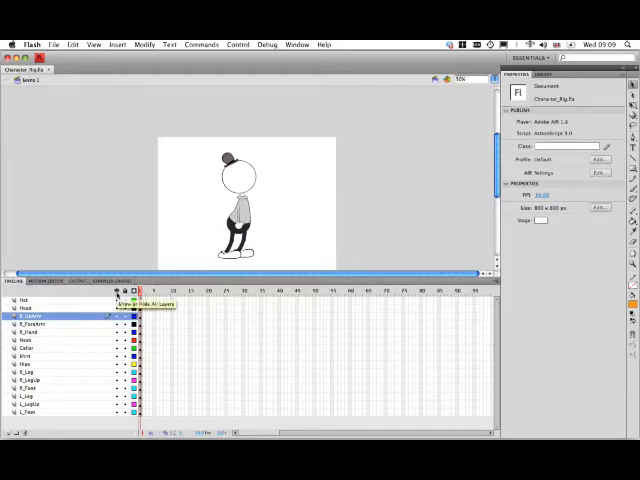
Step: Hide every layer except the leg so only the leg and shoe show on stage
{"action": "left_click", "coordinate": [116, 292]}
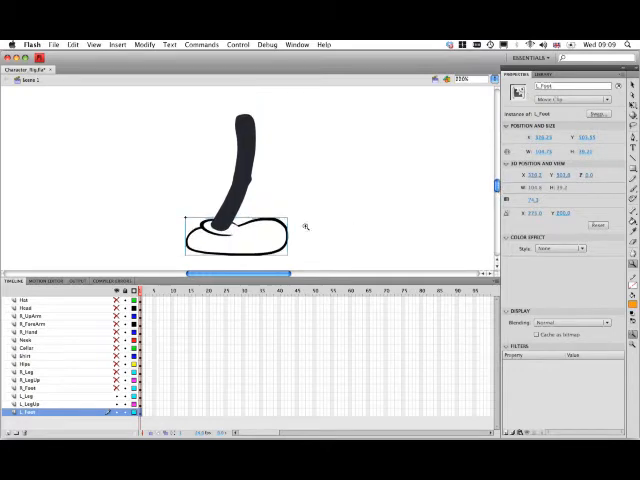
{"action": "mouse_move", "coordinate": [324, 184]}
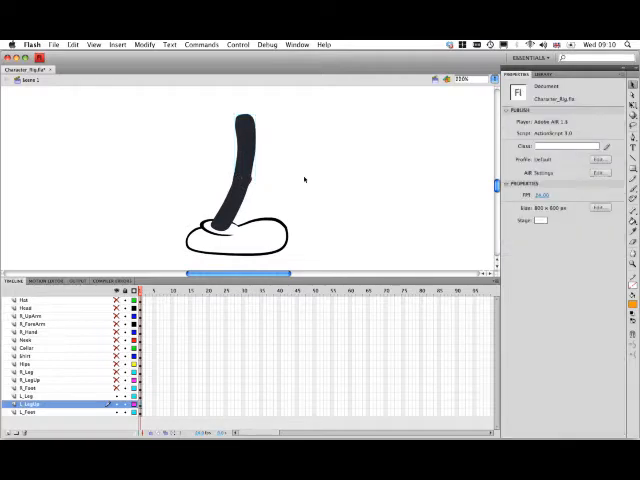
Step: Show rulers and place guides along the leg and foot artwork
{"action": "left_click", "coordinate": [92, 44]}
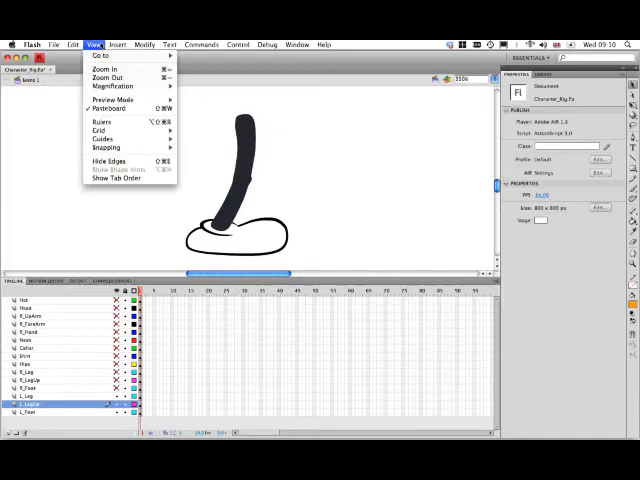
{"action": "mouse_move", "coordinate": [100, 122]}
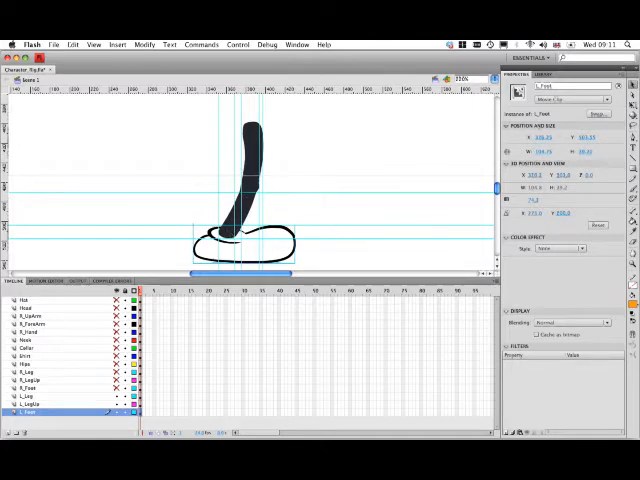
{"action": "mouse_move", "coordinate": [568, 178]}
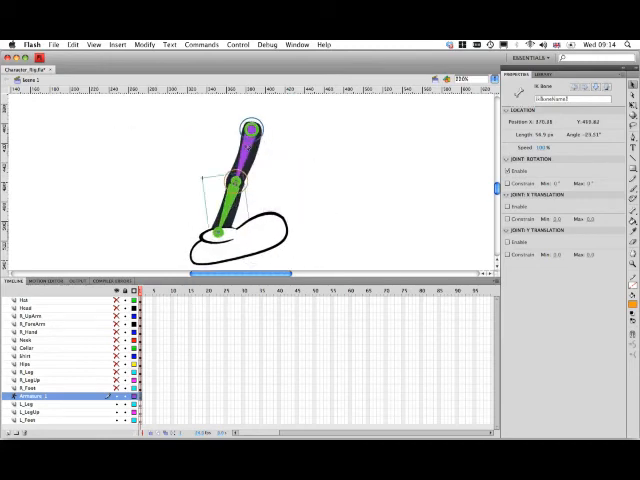
Step: Drag the end bone to bend the first leg's hip-to-foot armature and test its joints
{"action": "left_click_drag", "start_coordinate": [216, 230], "coordinate": [330, 156]}
{"action": "type", "text": "Left Leg"}
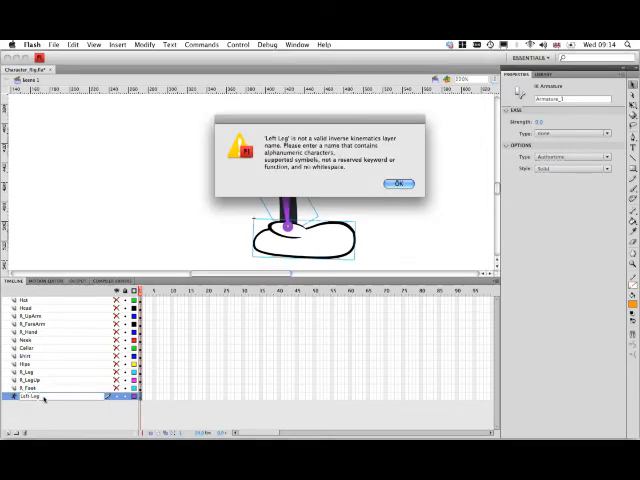
Step: Dismiss the invalid-name warning so the armature layer can be named Left_Leg
{"action": "left_click", "coordinate": [398, 184]}
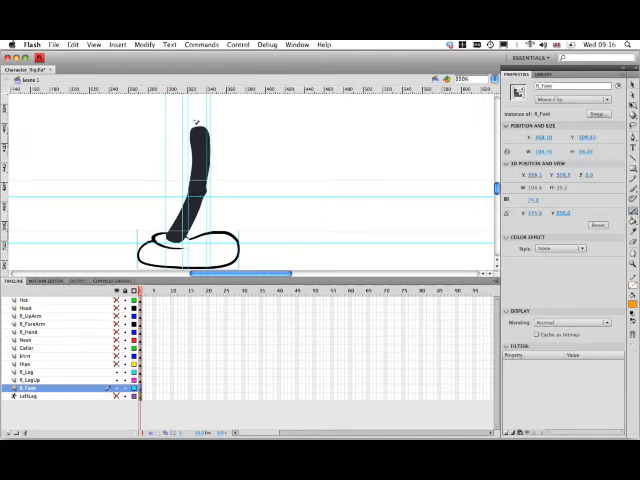
Step: Start a bone on the second leg's thigh clip toward the shin
{"action": "left_click", "coordinate": [196, 136]}
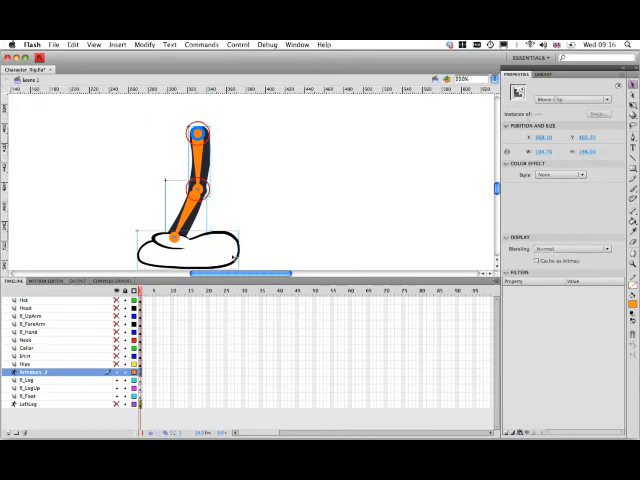
Step: Extend the second leg's bone chain from the shin down to the foot
{"action": "left_click_drag", "start_coordinate": [176, 238], "coordinate": [258, 228]}
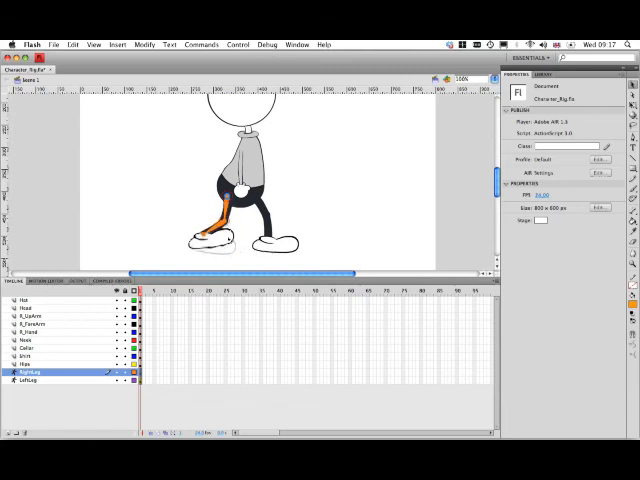
Step: Select the orange rigged leg and pose it bent at the knee
{"action": "left_click", "coordinate": [216, 230]}
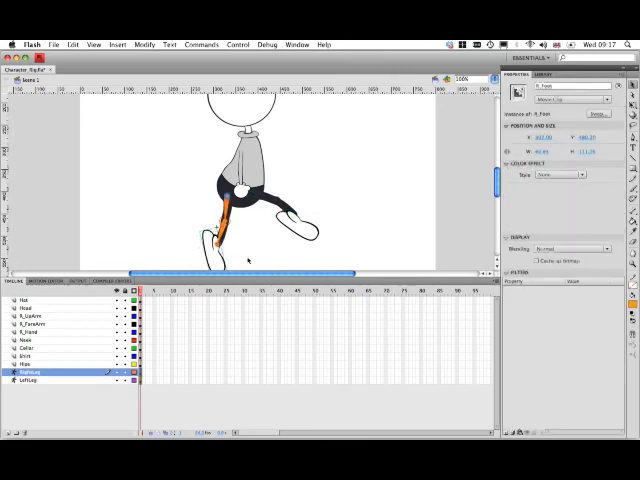
{"action": "mouse_move", "coordinate": [382, 242]}
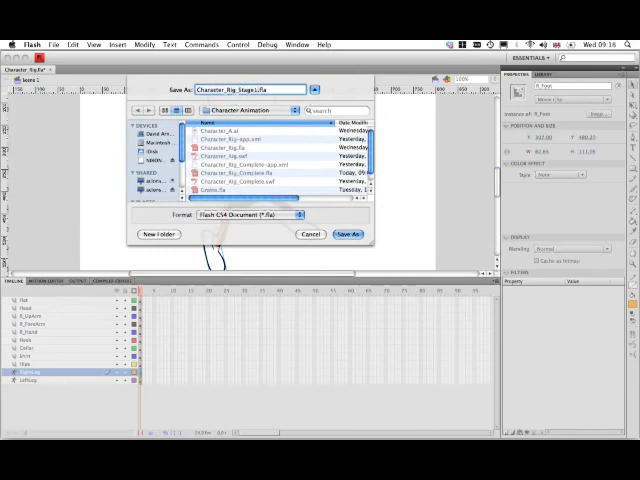
Step: Save the rigged character as a new FLA under a different file name
{"action": "left_click", "coordinate": [348, 234]}
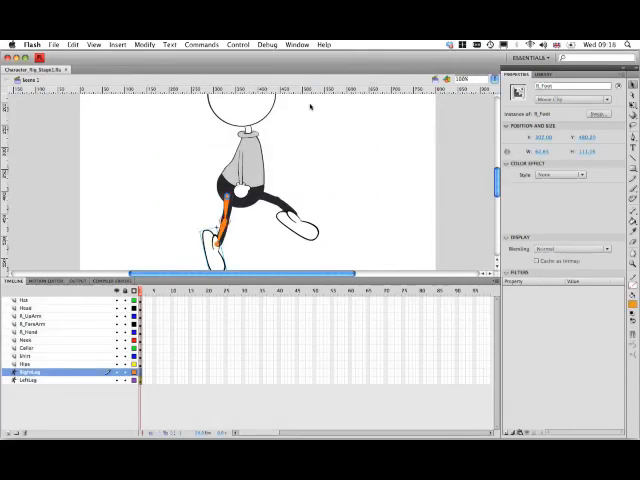